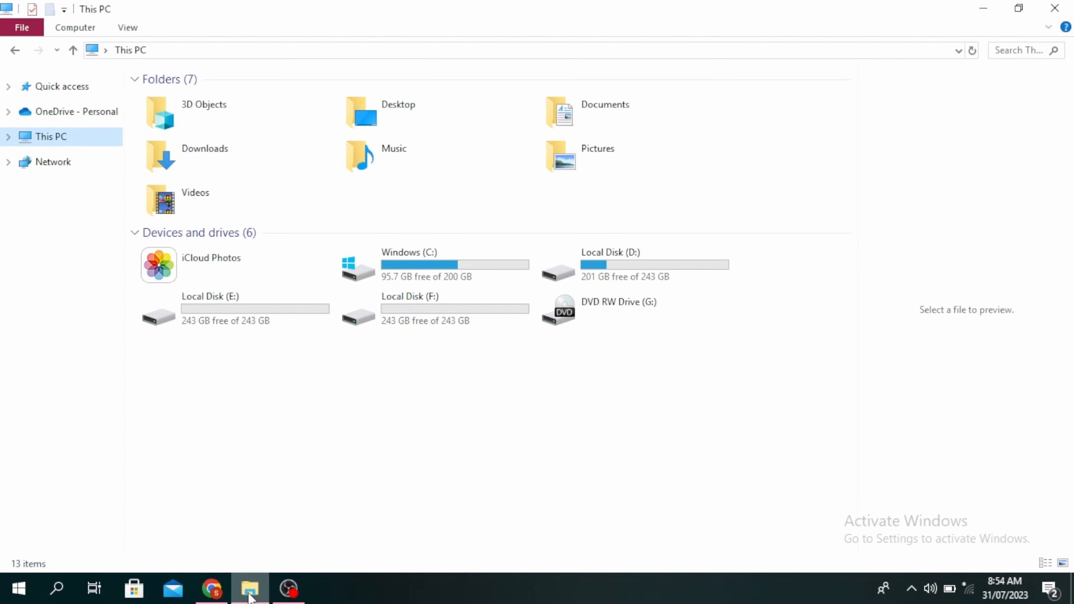
pyautogui.moveTo(351, 600)
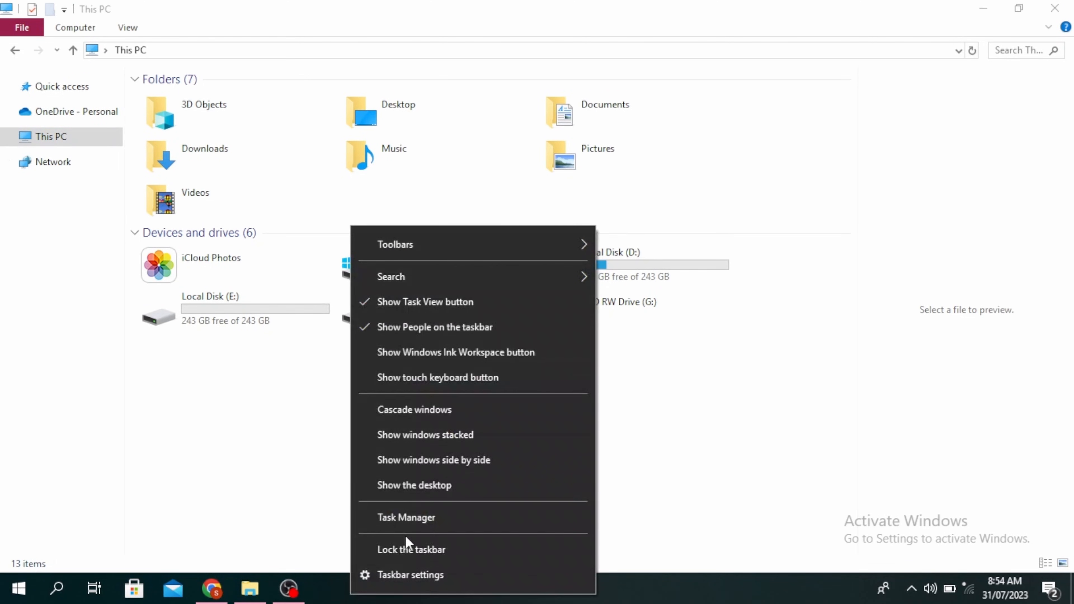
# Step: Check running processes, then quit Skype from the hidden system-tray icons
pyautogui.click(405, 517)
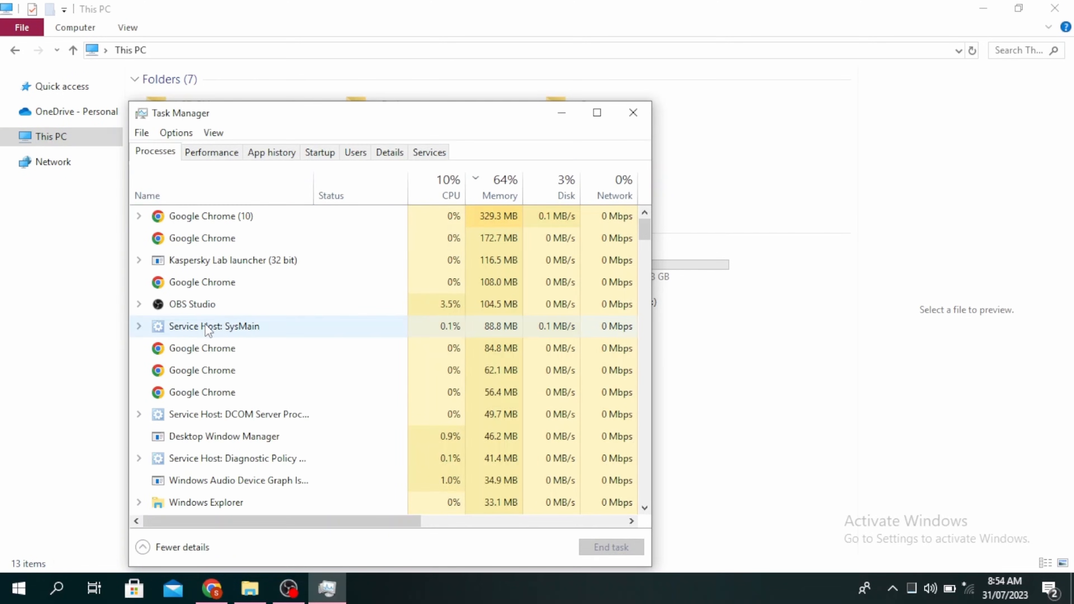
pyautogui.rightClick(201, 282)
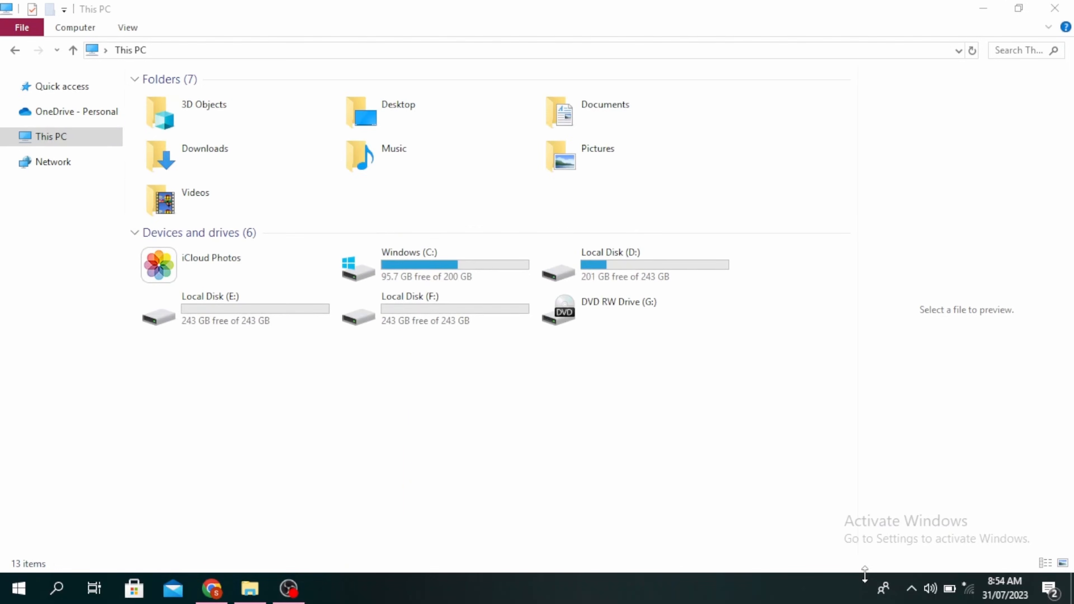
pyautogui.click(912, 589)
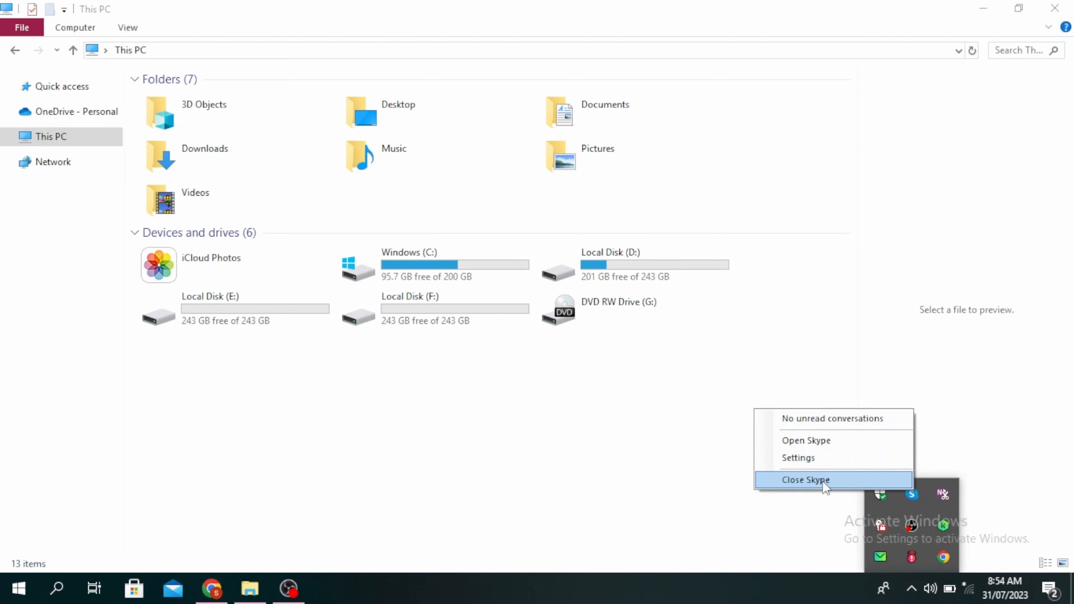
pyautogui.click(806, 479)
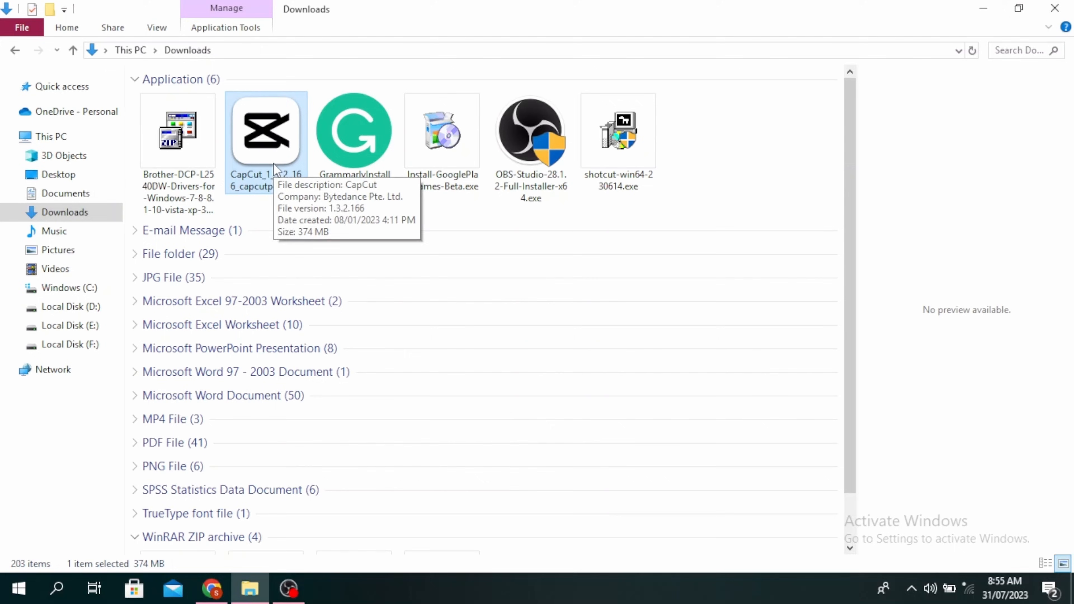
# Step: Bring up the Properties dialog for the CapCut installer in Downloads
pyautogui.rightClick(266, 130)
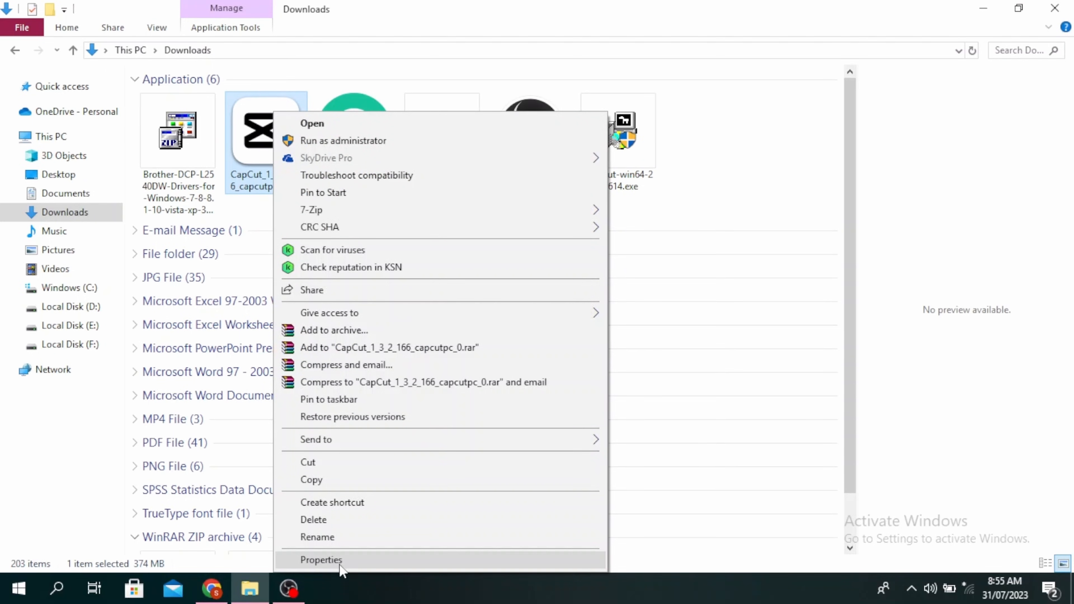
pyautogui.click(321, 559)
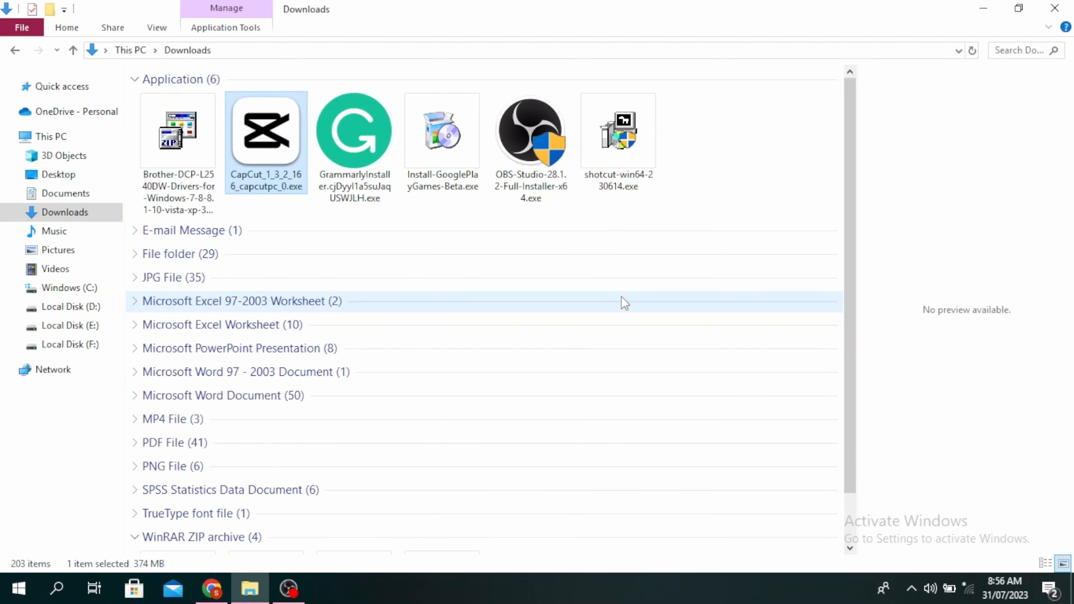
pyautogui.moveTo(555, 418)
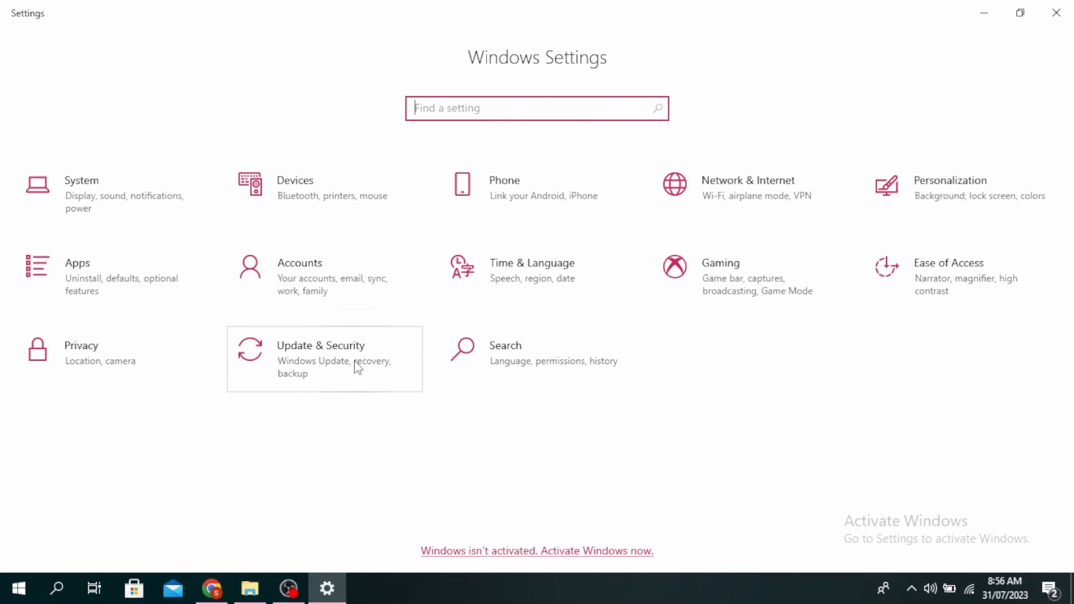
# Step: Navigate to Virus & threat protection under Update & Security > Windows Security
pyautogui.click(320, 351)
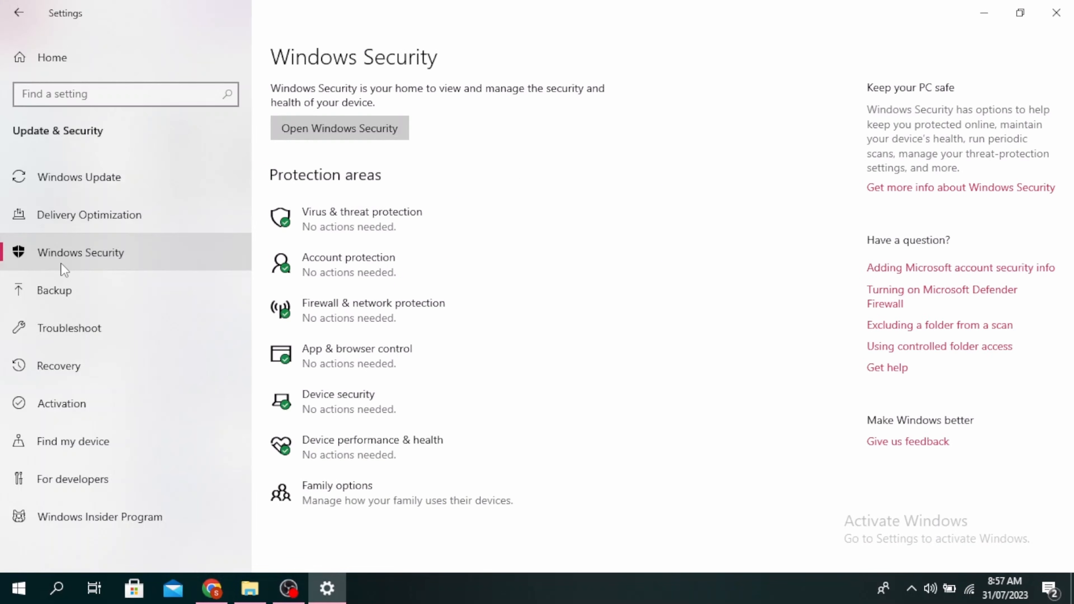
pyautogui.moveTo(335, 219)
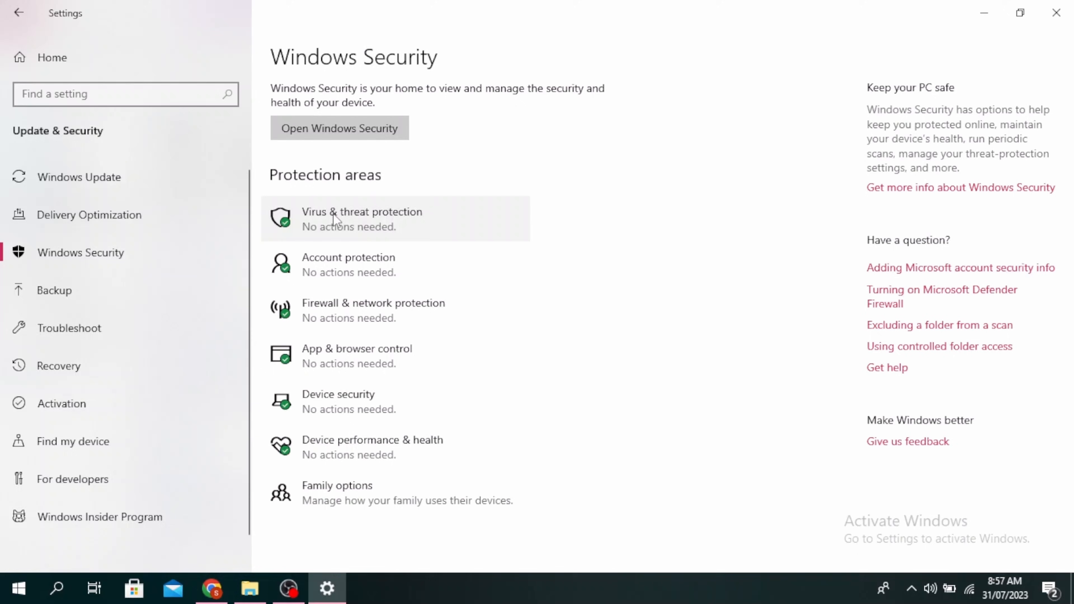
pyautogui.click(362, 218)
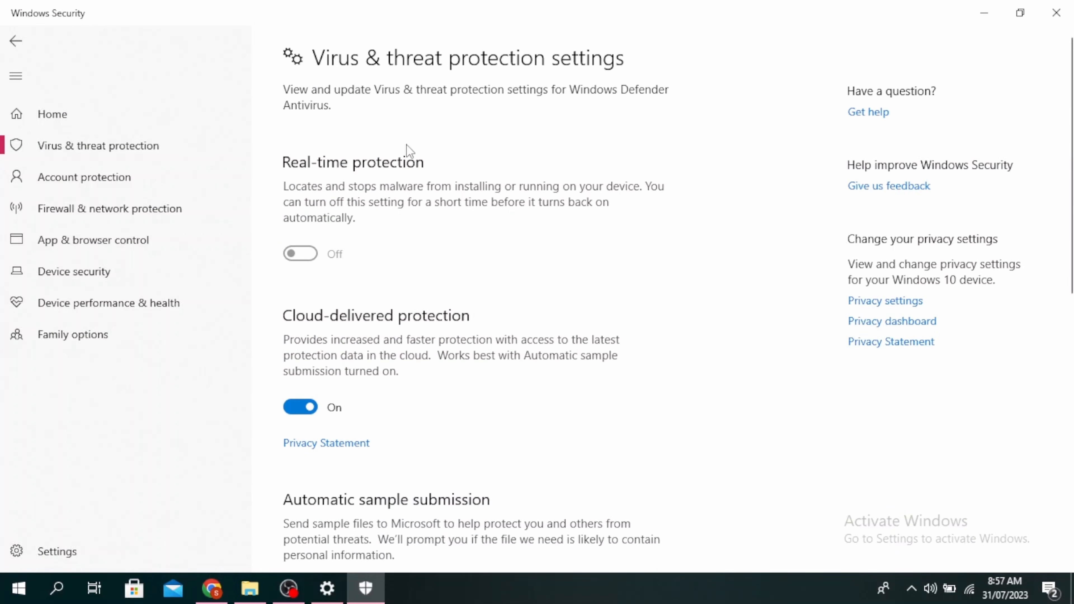
pyautogui.moveTo(461, 339)
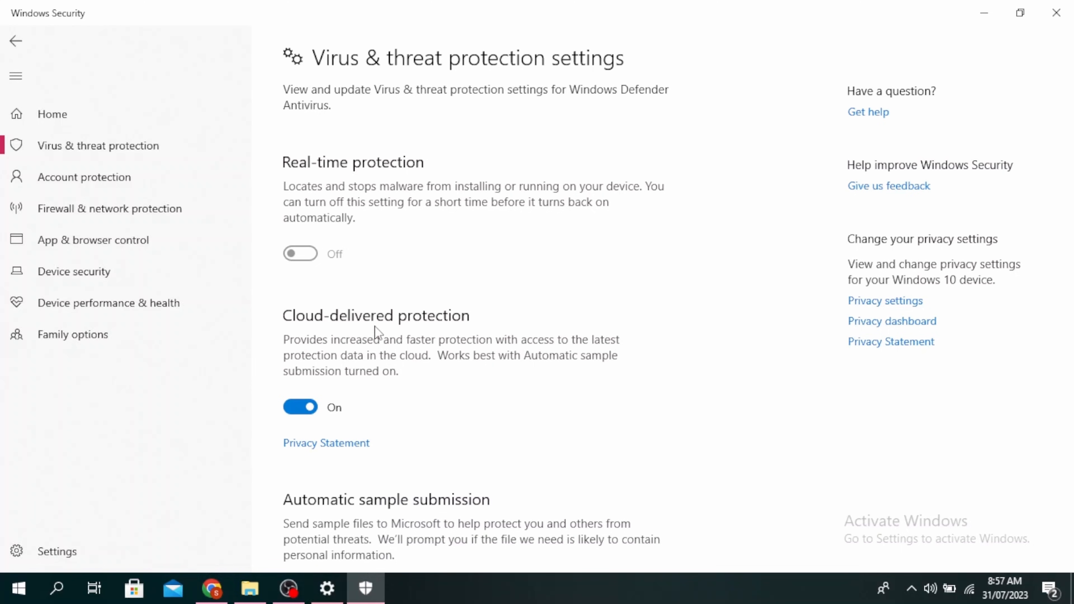
# Step: Reach the Exclusions section and go to Add or remove exclusions
pyautogui.scroll(-3)
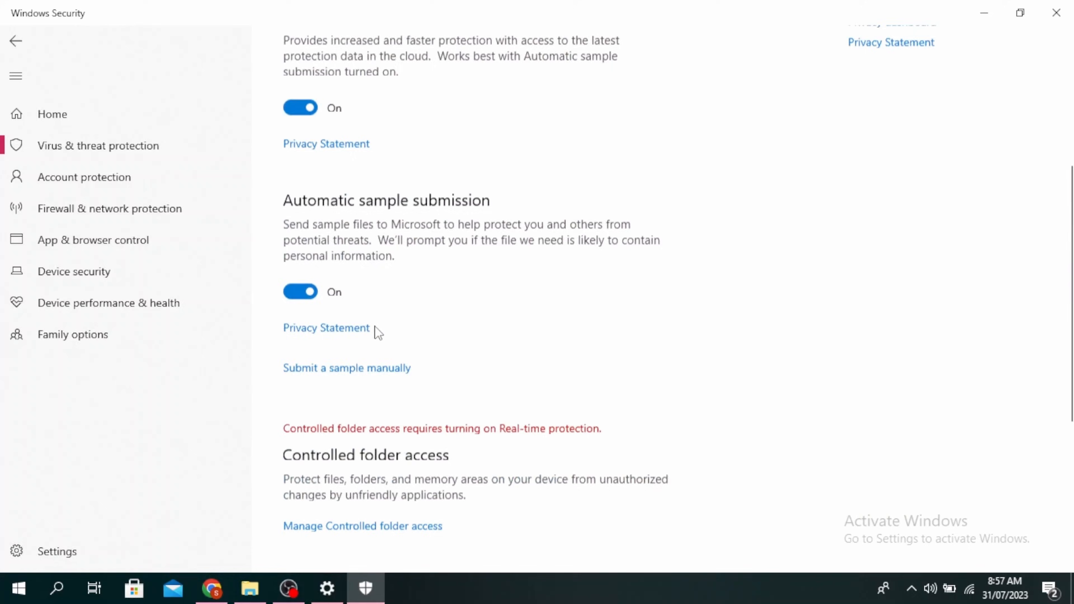
pyautogui.scroll(-3)
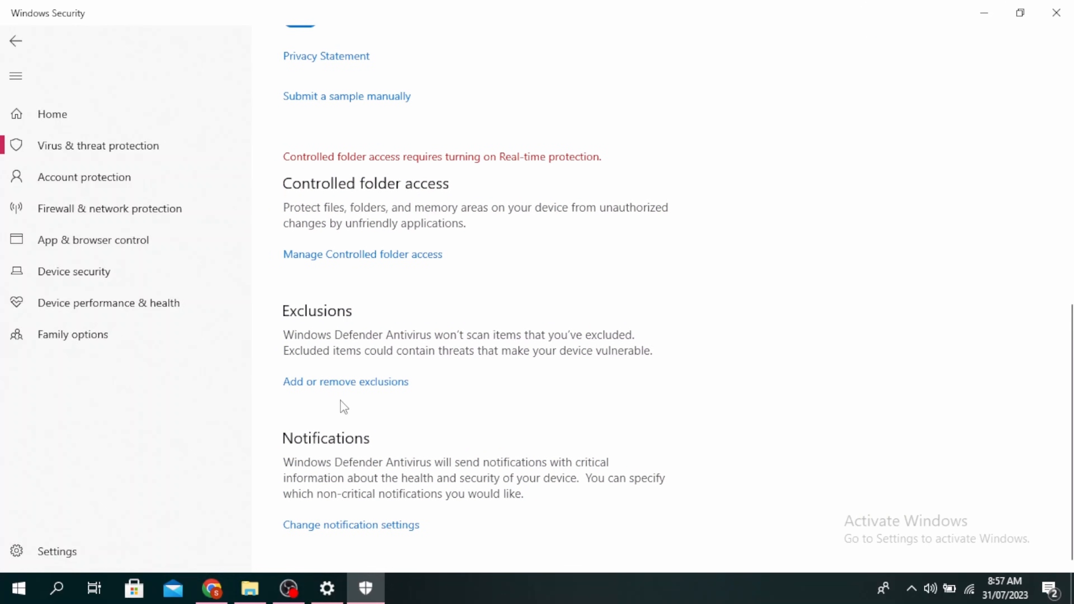
pyautogui.moveTo(344, 391)
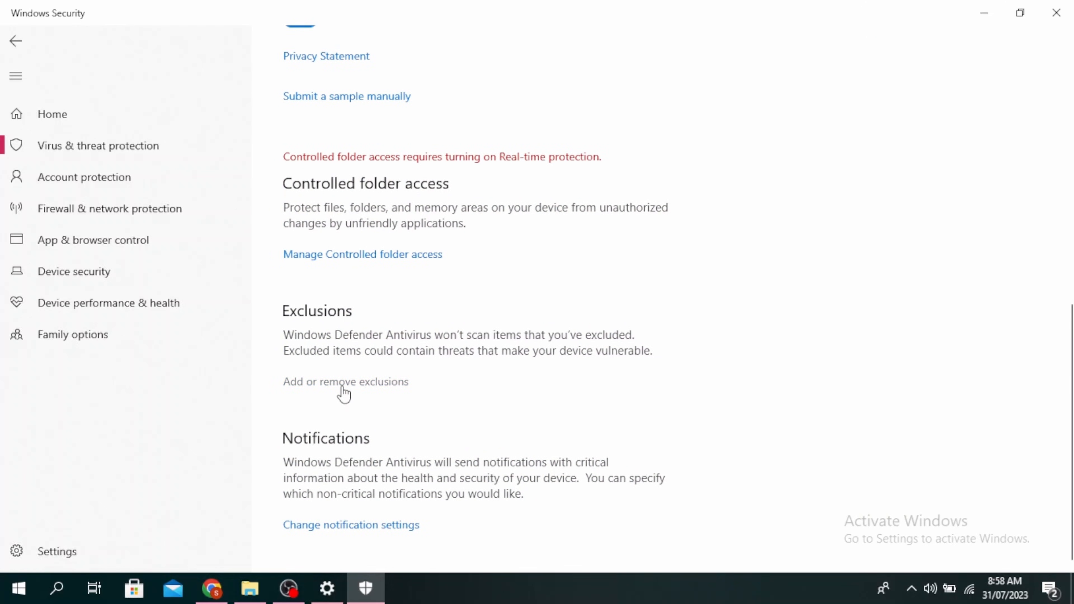
pyautogui.click(345, 382)
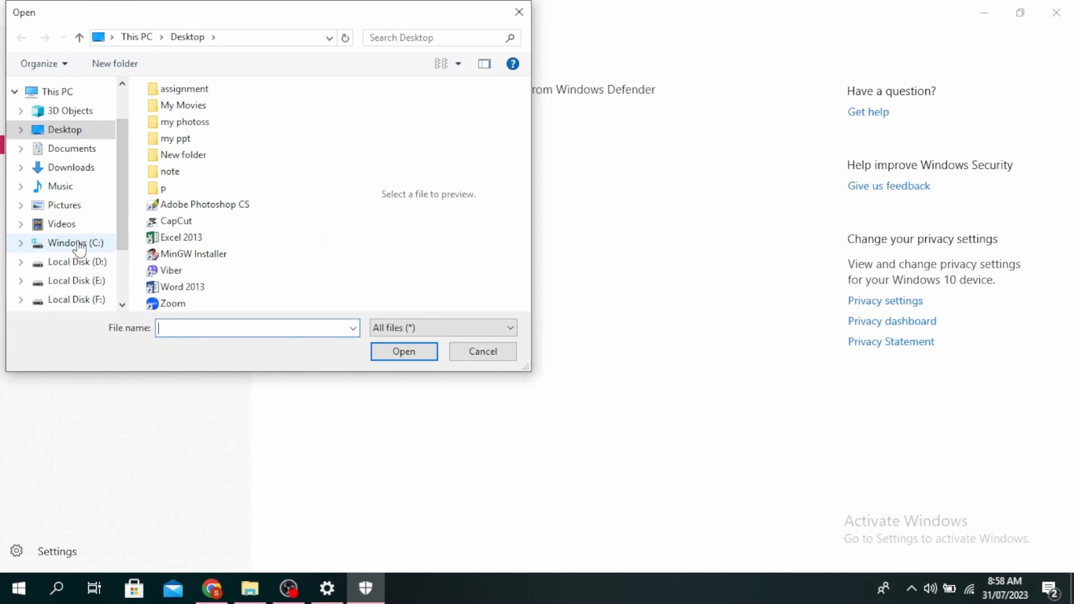
# Step: Browse into Program Files (x86) on the Windows (C:) drive as the exclusion folder
pyautogui.click(70, 242)
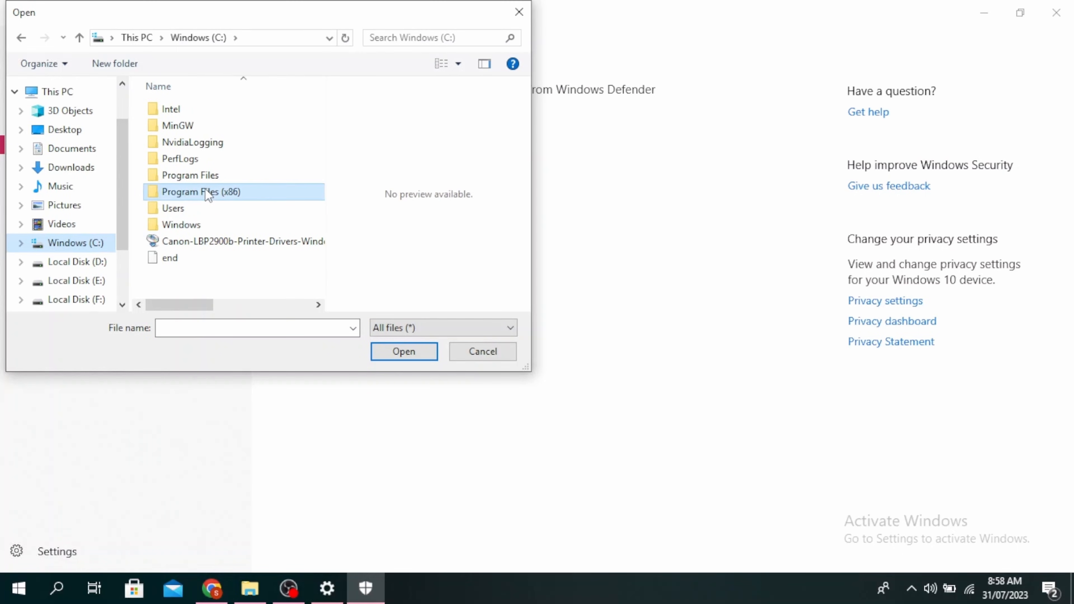
pyautogui.doubleClick(201, 192)
pyautogui.write('steam://flushconfig')
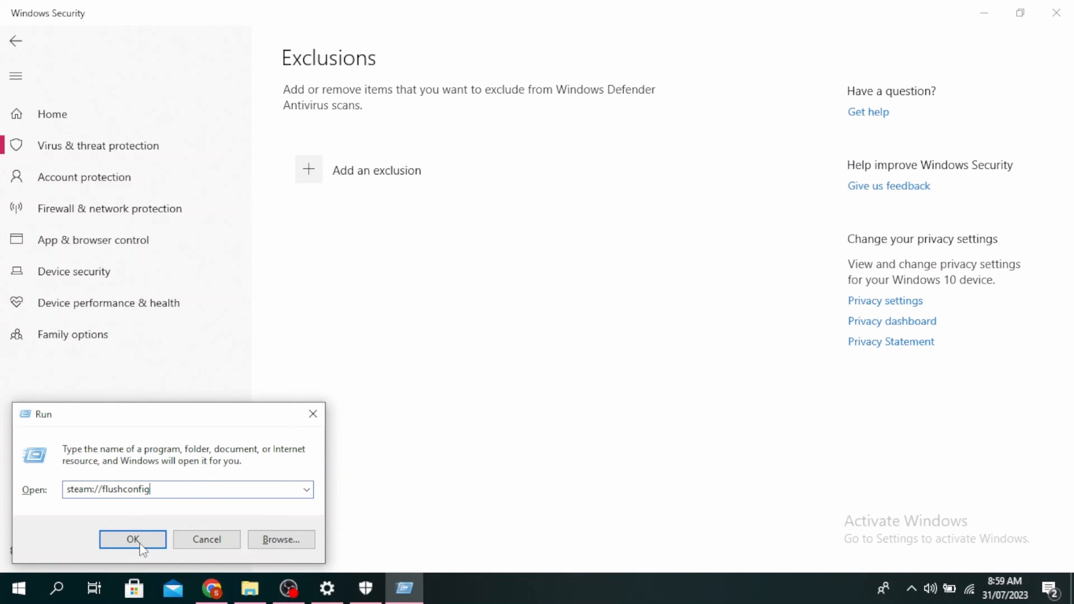
pyautogui.moveTo(477, 343)
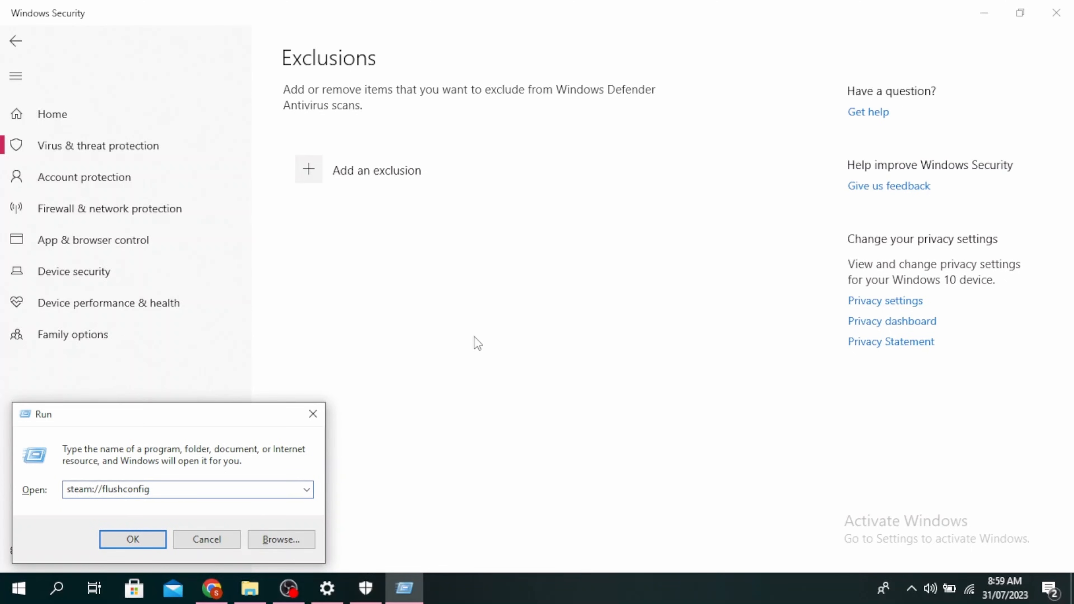